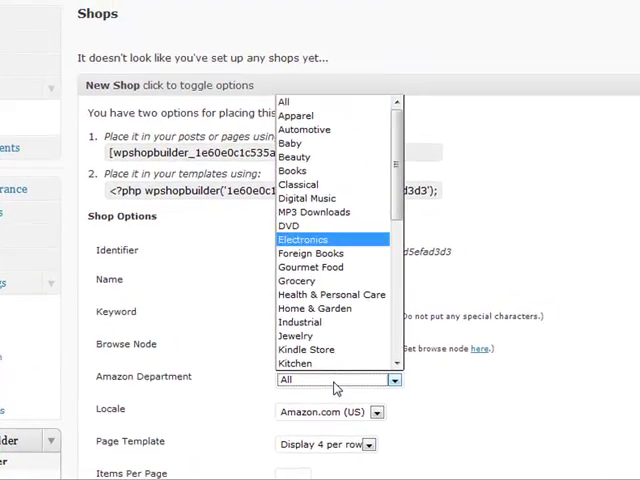
Give the Cameras shop the Electronics department, 12 items per page, and AutoPosting enabled
click(303, 239)
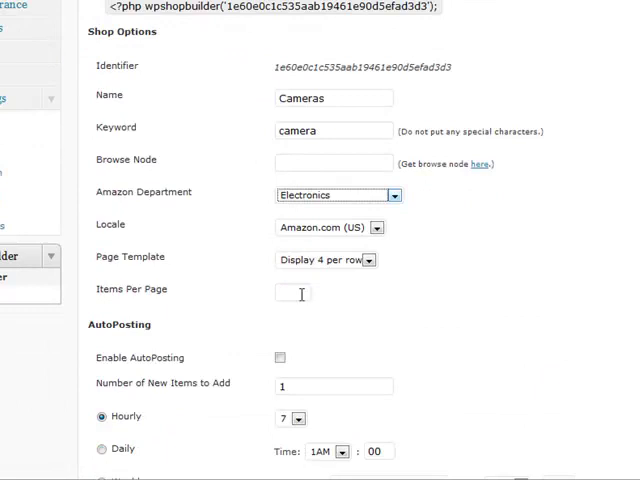
text(12)
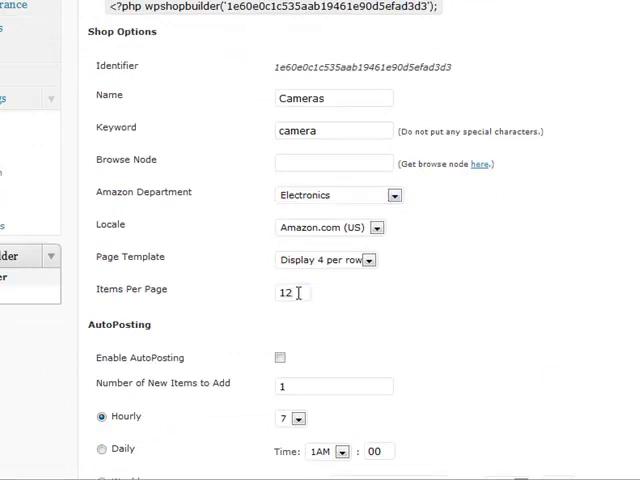
click(280, 357)
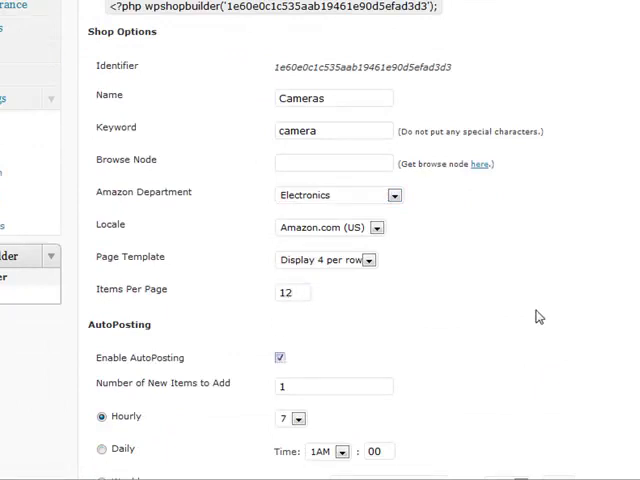
scroll(down, 3)
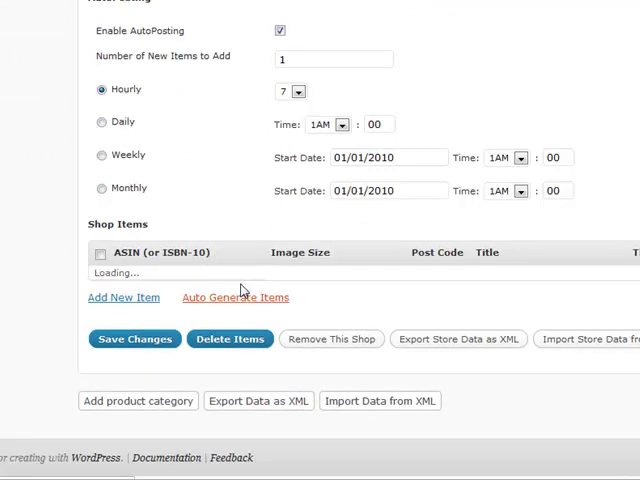
Auto-generate two batches of Amazon camera products for the Cameras shop
click(235, 297)
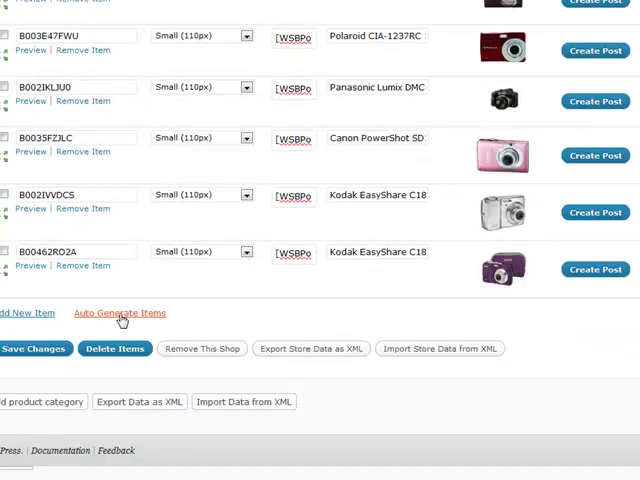
click(120, 313)
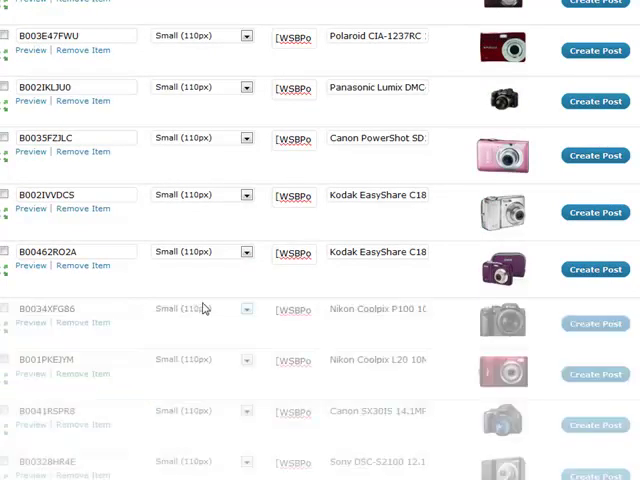
scroll(down, 3)
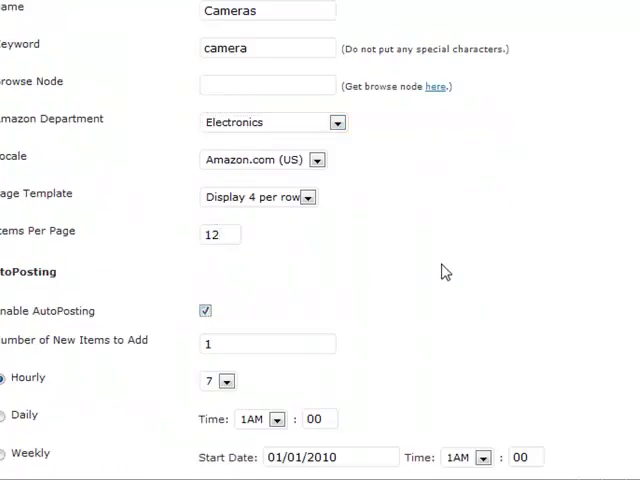
Generate two more batches of camera products, then save the Cameras shop
scroll(down, 3)
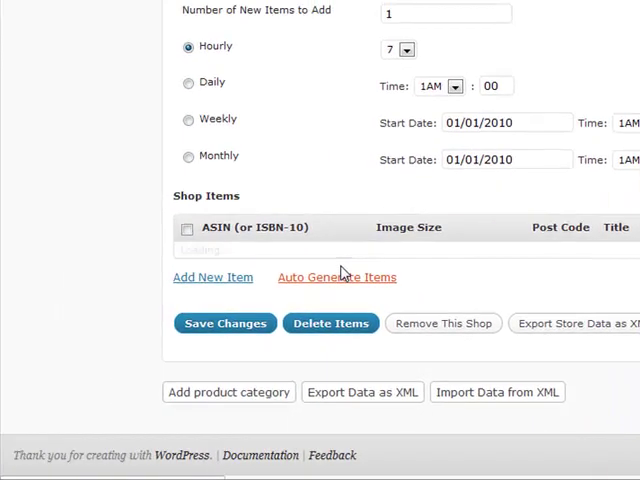
click(336, 277)
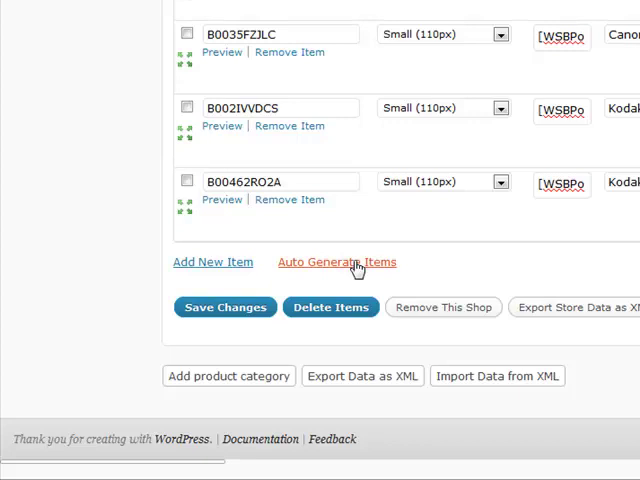
click(337, 262)
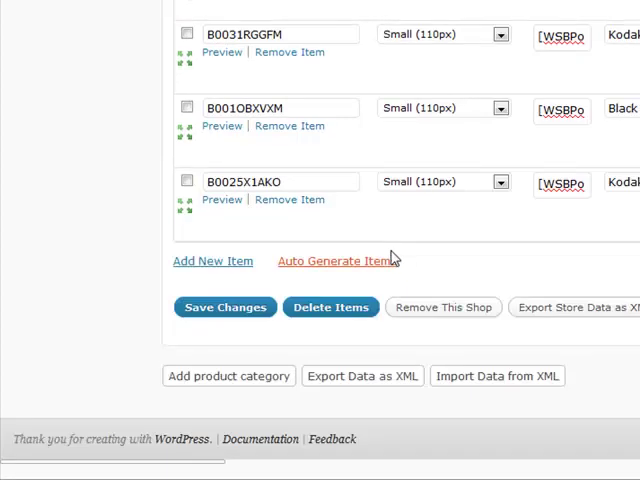
mouse_move(207, 313)
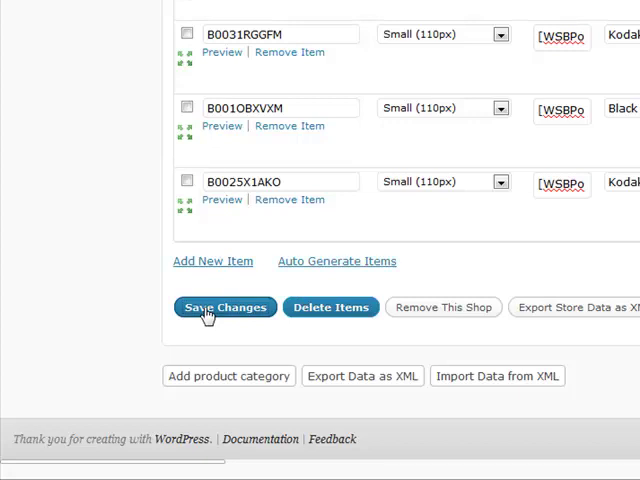
click(224, 307)
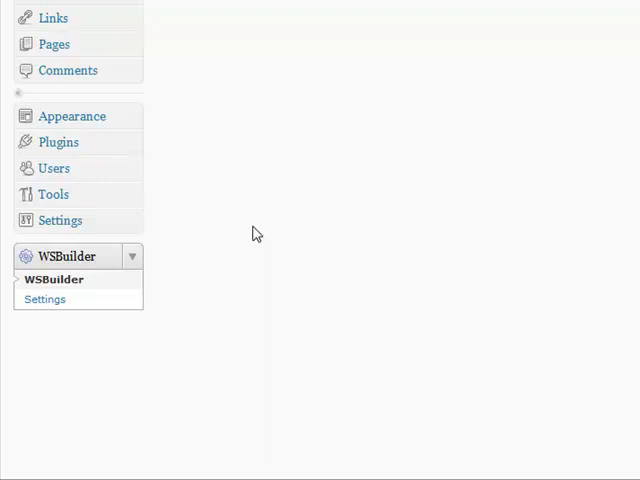
Add a new shop and name it 'Laptops'
click(55, 279)
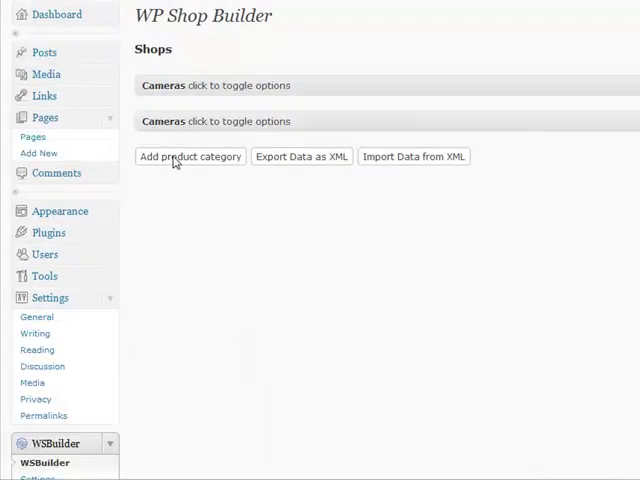
click(189, 156)
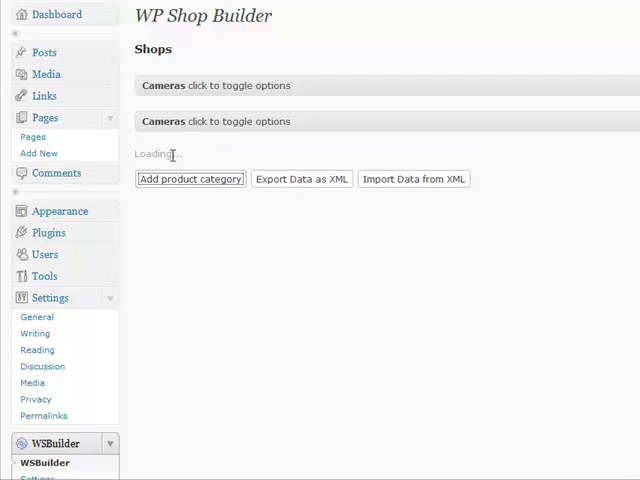
click(189, 178)
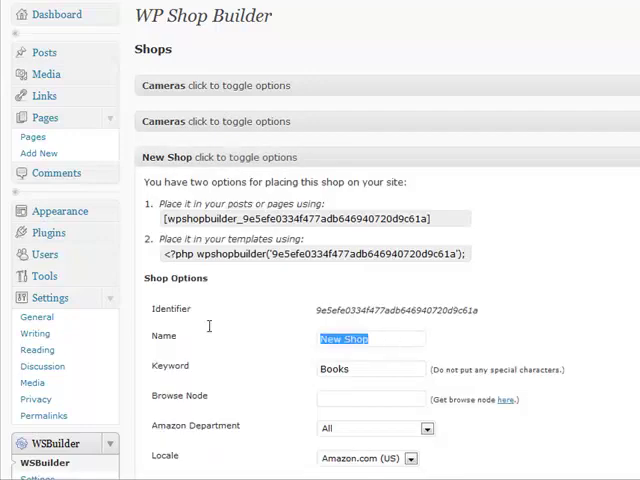
text(Laptops)
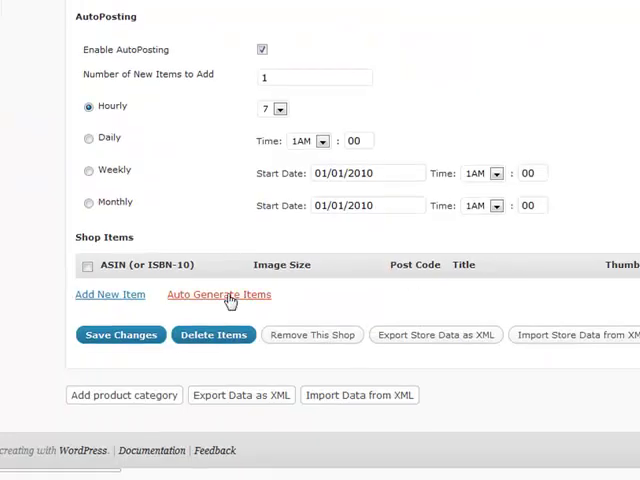
Auto-generate two batches of laptop products and save the Laptops shop
click(218, 294)
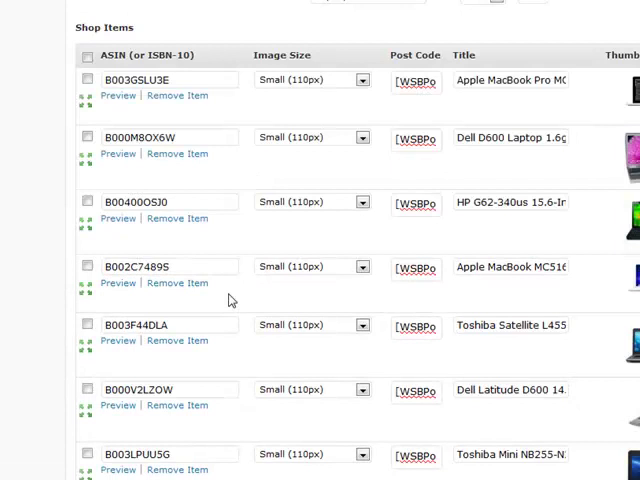
scroll(down, 3)
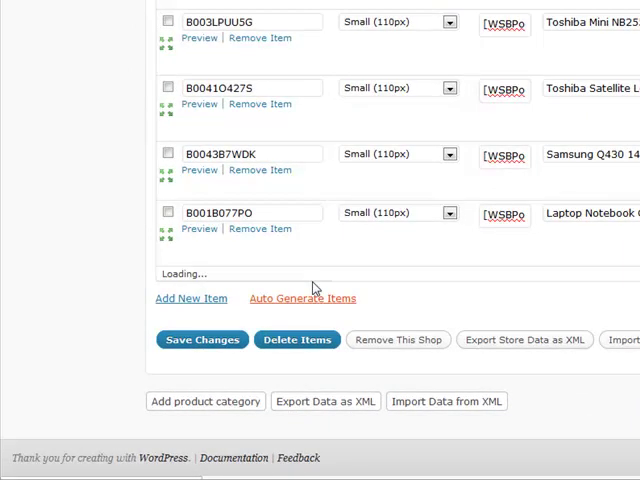
click(302, 298)
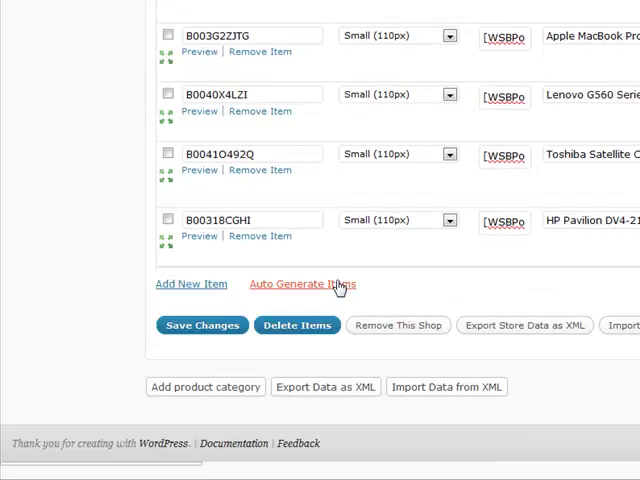
mouse_move(201, 325)
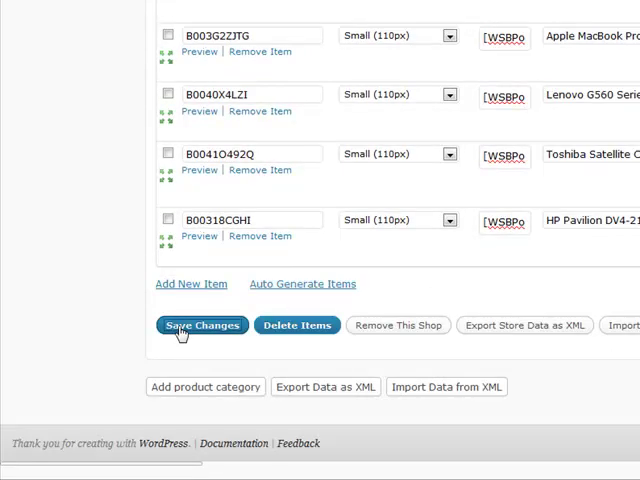
click(202, 325)
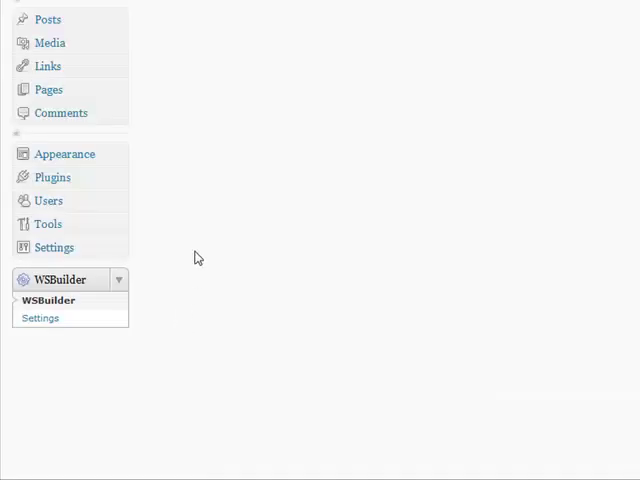
mouse_move(206, 184)
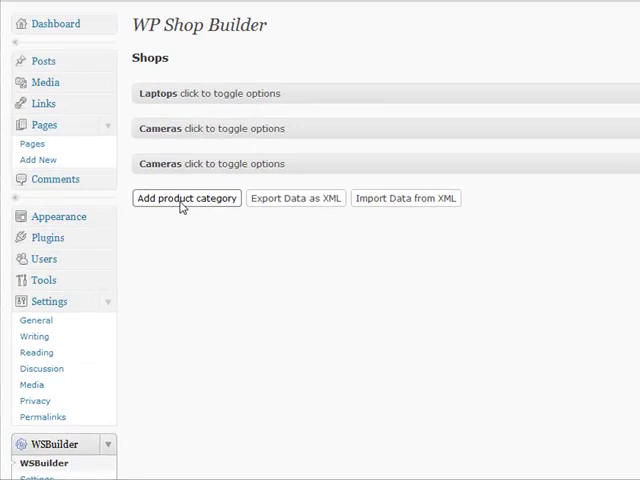
Add another new shop entry and expand its settings
click(185, 198)
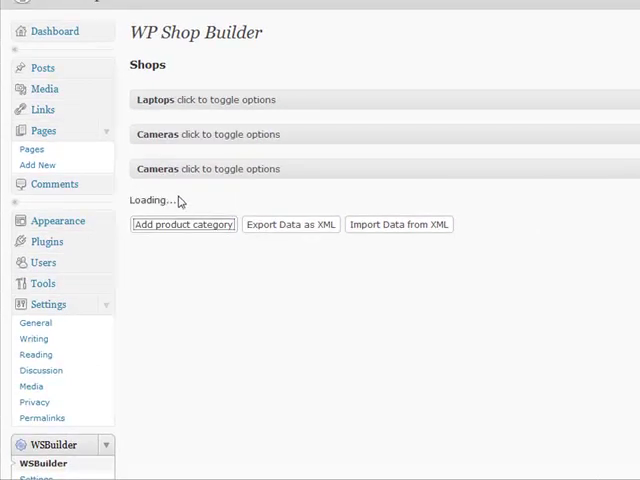
click(184, 223)
text(monitor)
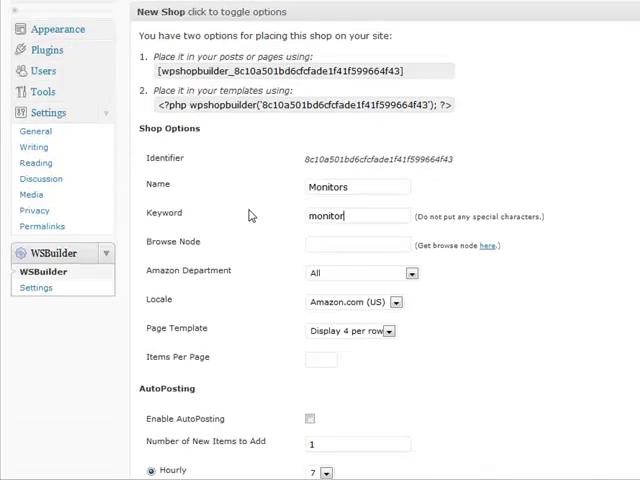
click(360, 272)
text(12)
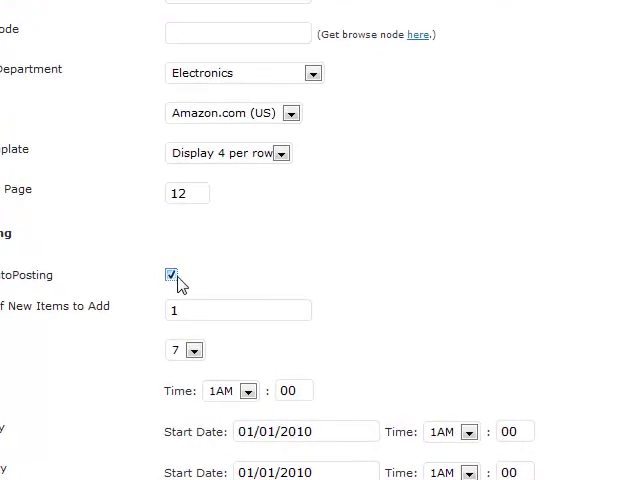
Review the generated monitor products and save the Monitors shop
scroll(down, 3)
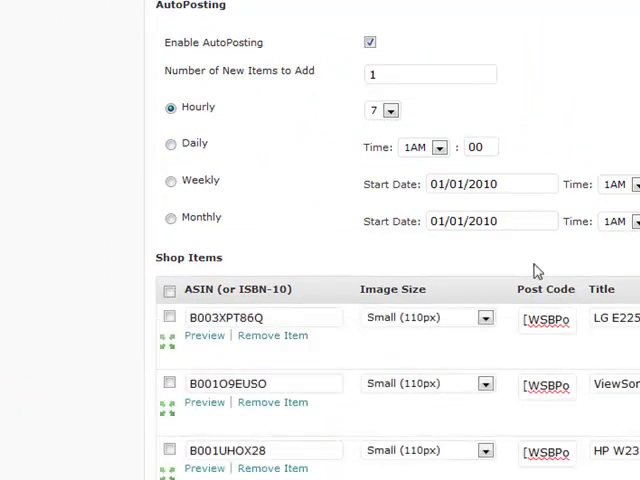
scroll(down, 3)
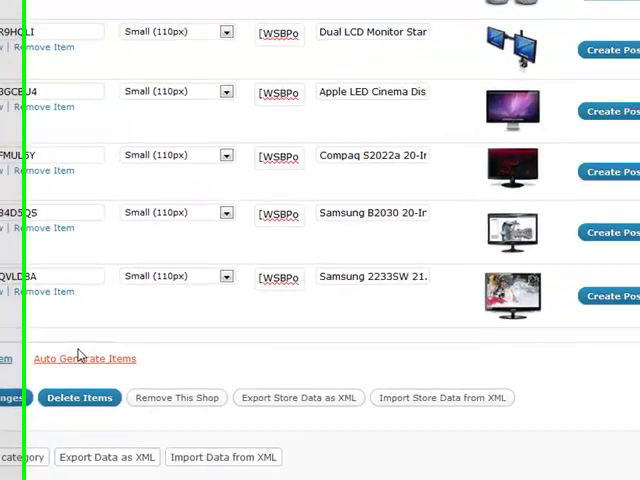
scroll(down, 3)
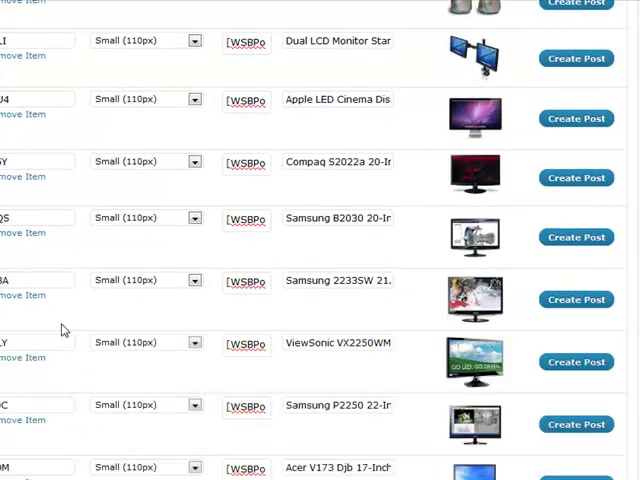
scroll(down, 3)
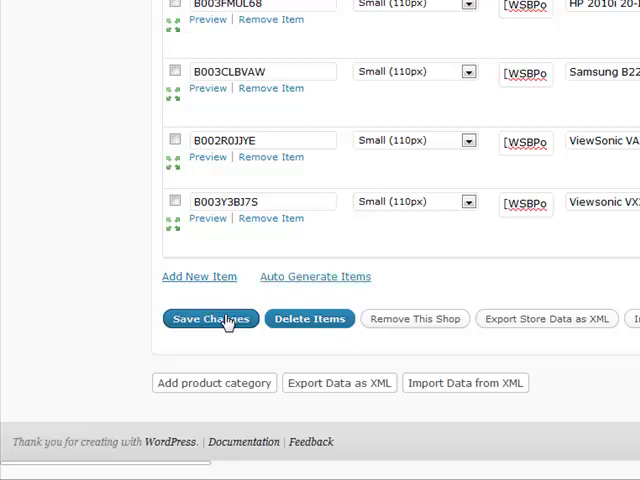
click(209, 318)
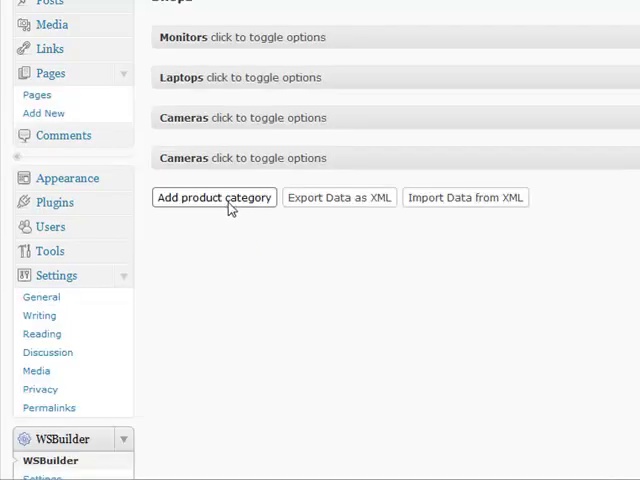
Add a new shop and name it 'Home Theaters'
click(214, 197)
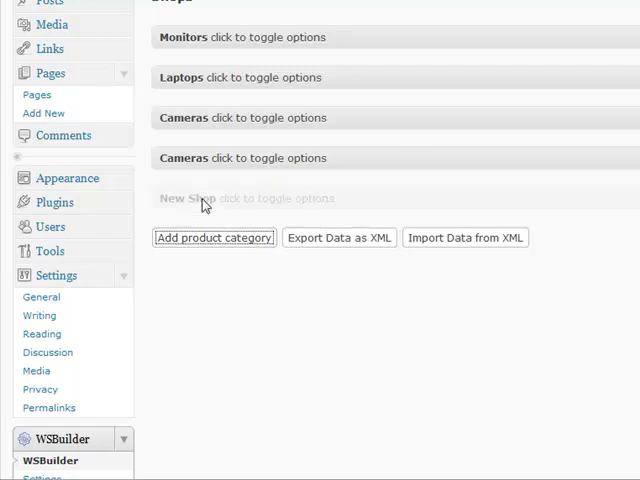
click(180, 198)
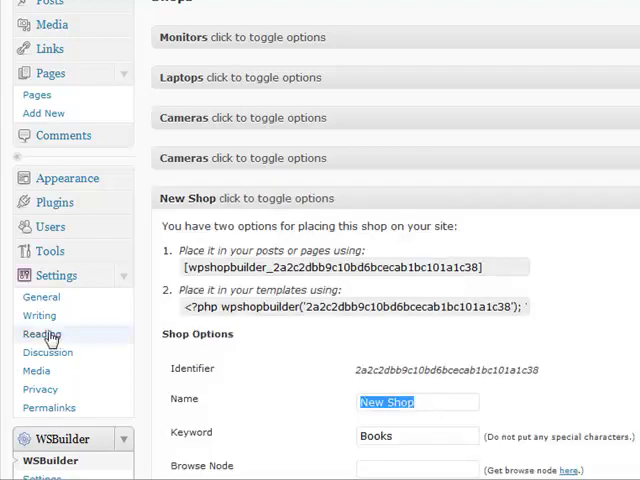
text(Home Theaters)
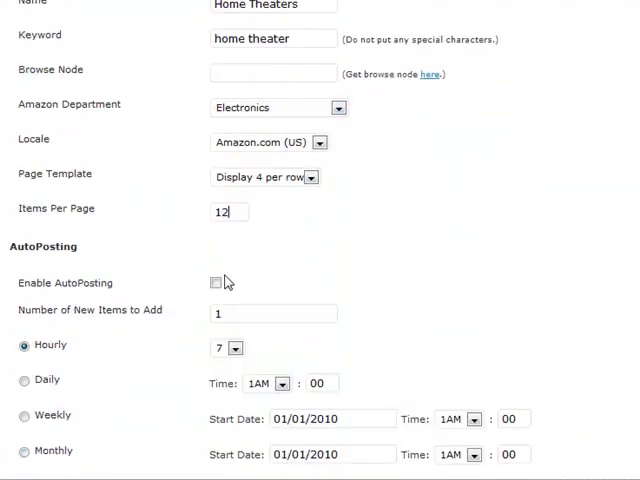
scroll(down, 3)
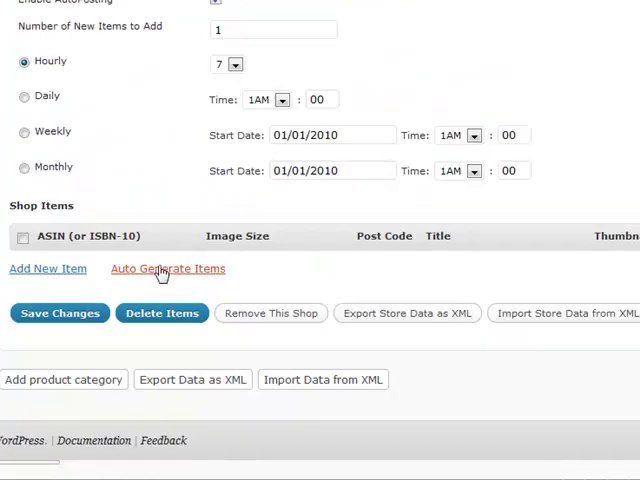
Auto-generate home theater products in two batches and save the shop
click(168, 268)
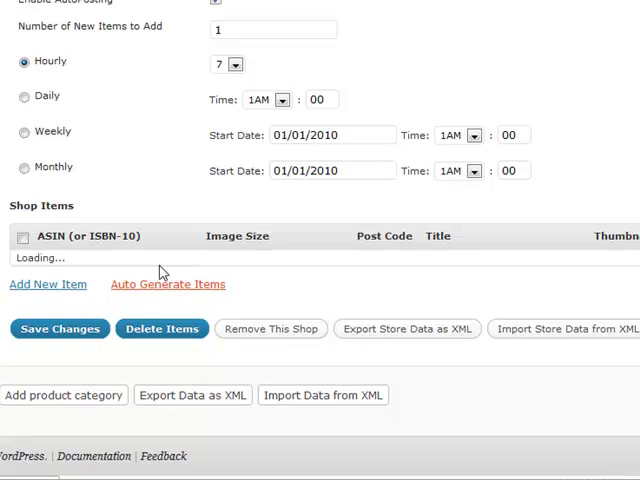
click(167, 284)
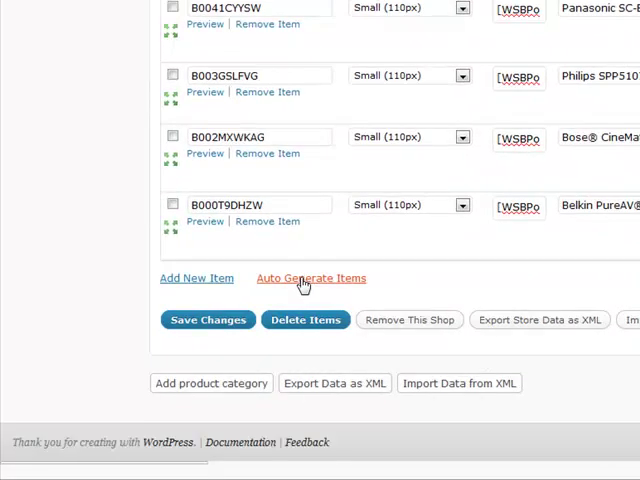
click(311, 278)
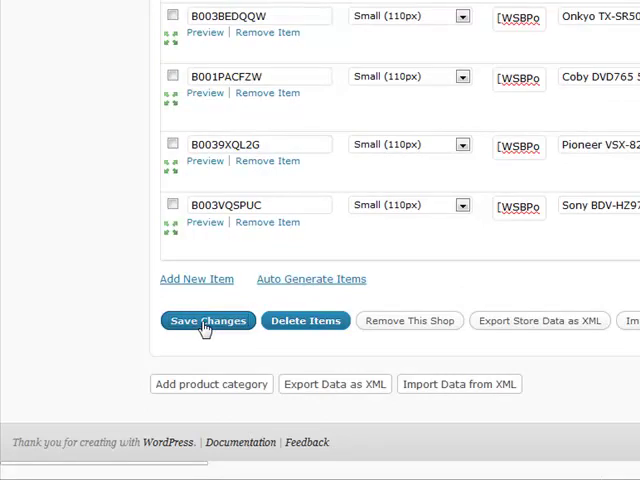
click(207, 320)
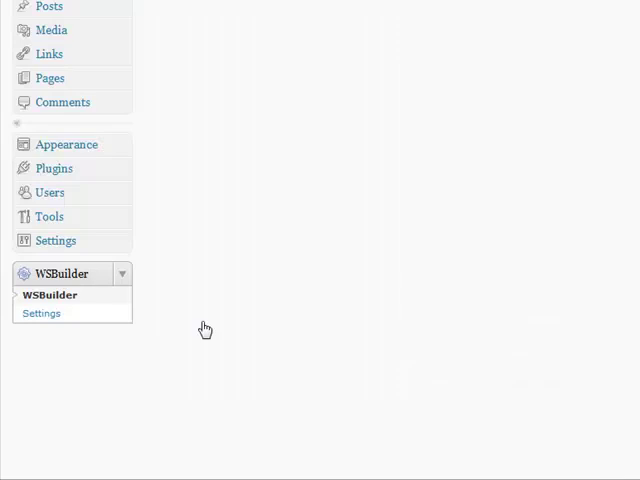
mouse_move(220, 205)
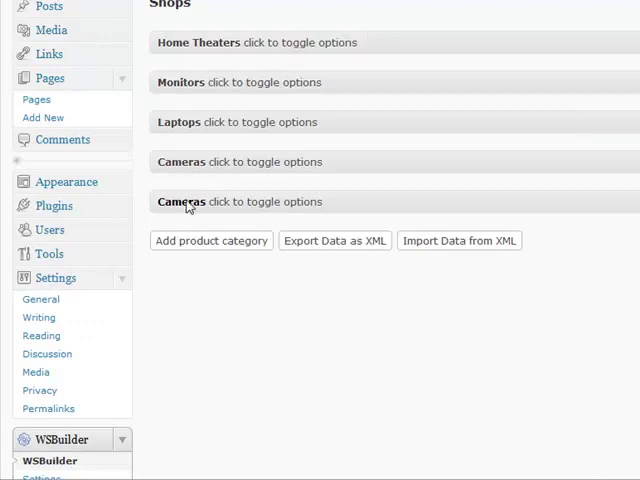
Create a 'Cameras' page with the shop shortcode, Full Width template, and publish it
click(181, 201)
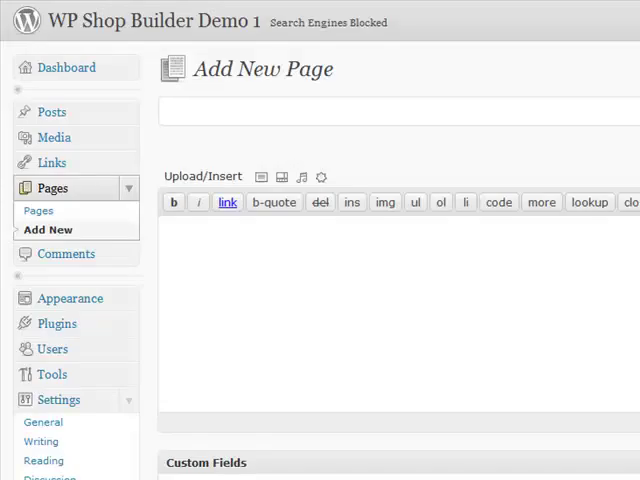
click(400, 112)
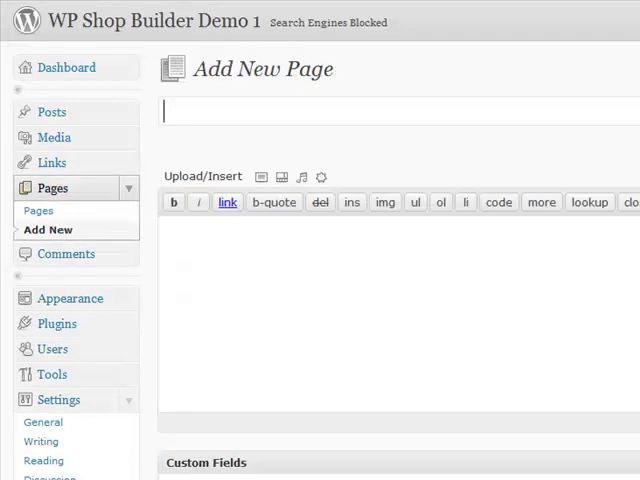
text(Cameras)
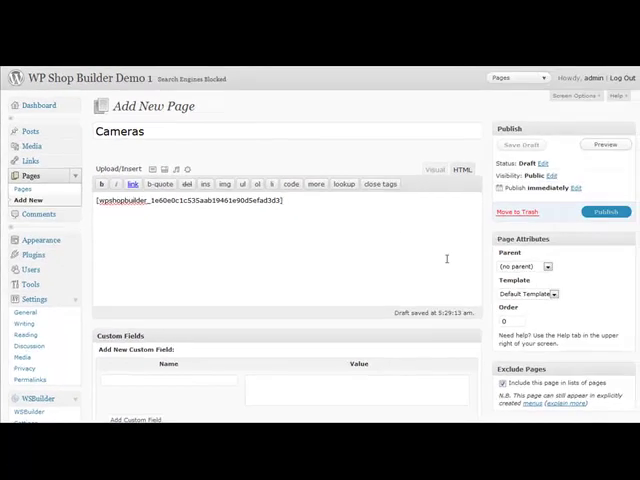
click(527, 293)
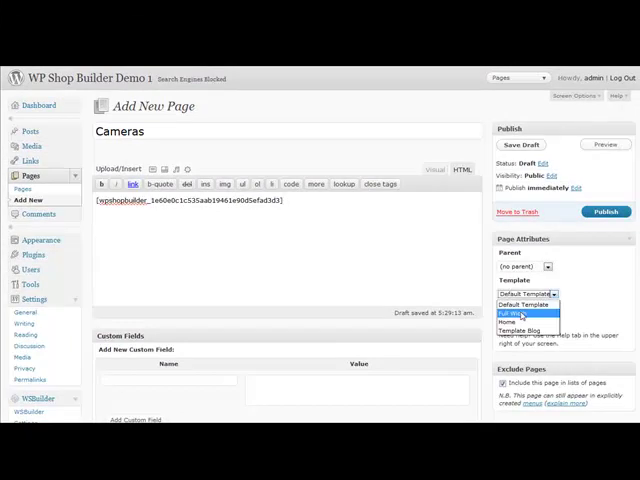
click(528, 318)
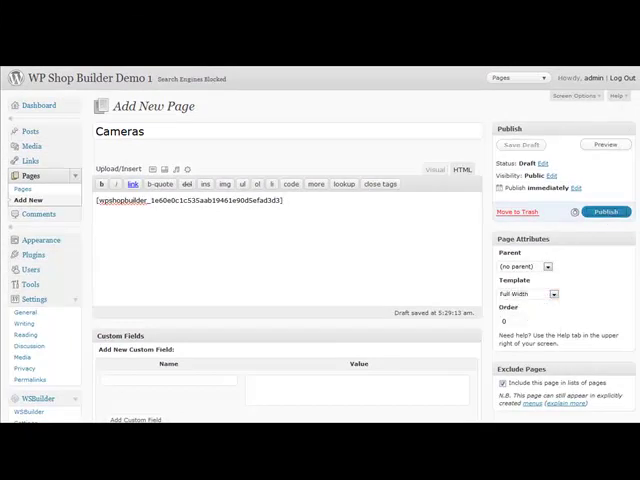
click(607, 211)
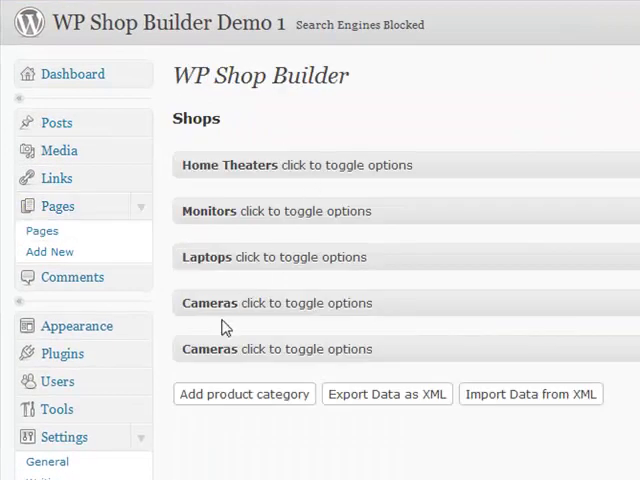
Put the second Cameras shop's shortcode on a new 'Cameras' page and publish
click(210, 303)
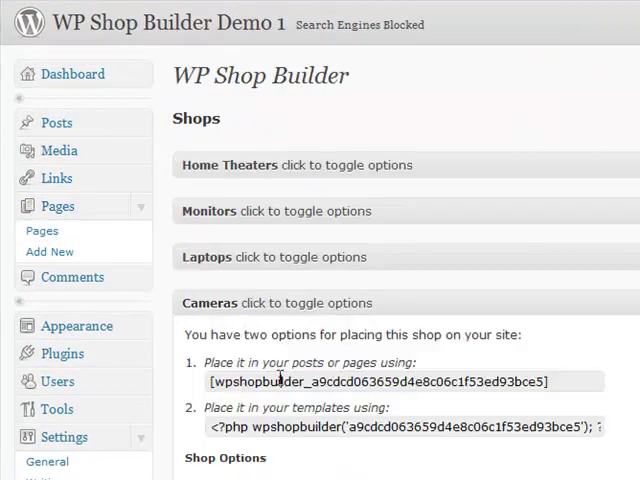
click(52, 251)
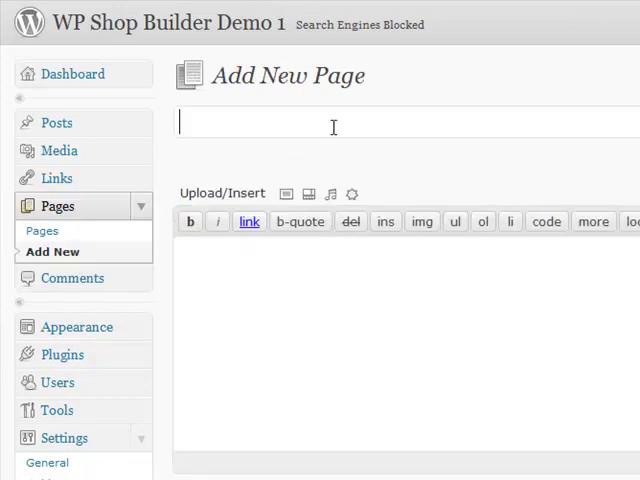
text(Cameras)
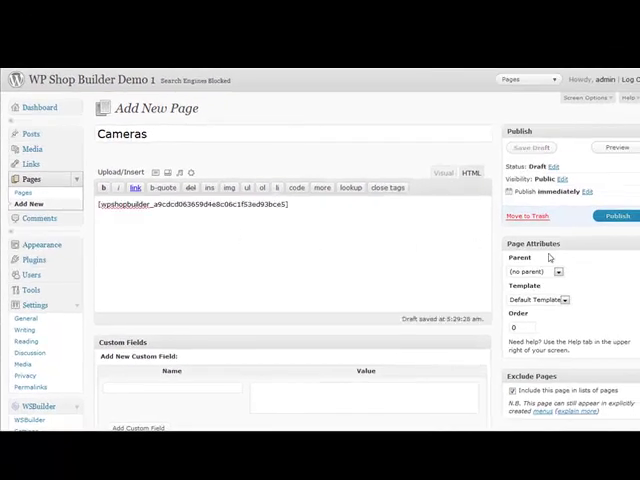
click(540, 299)
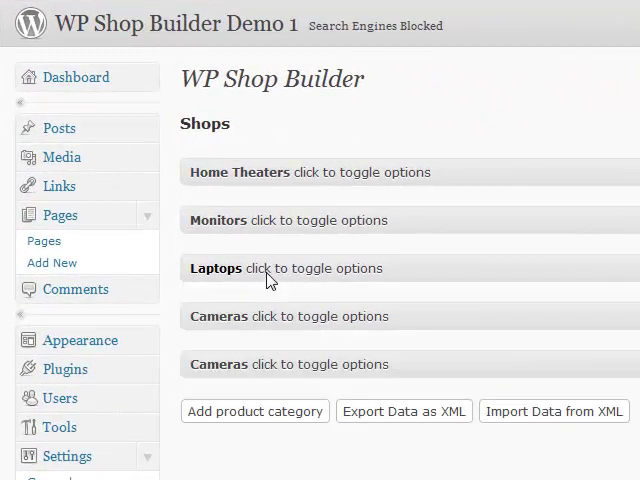
Create a 'Laptops' page with the Laptops shortcode and Full Width template, and publish
click(56, 262)
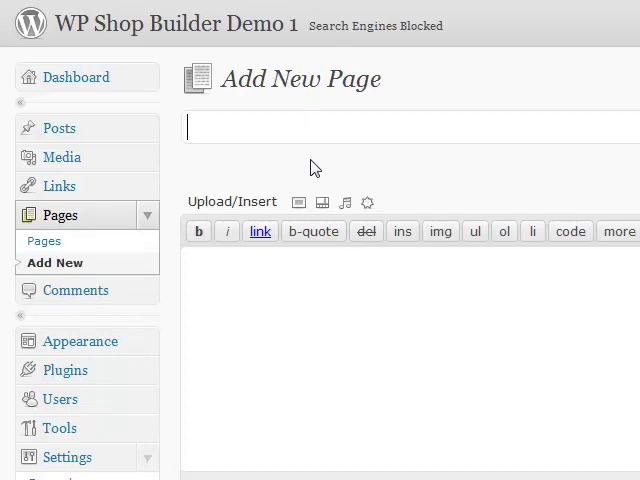
text(Laptops)
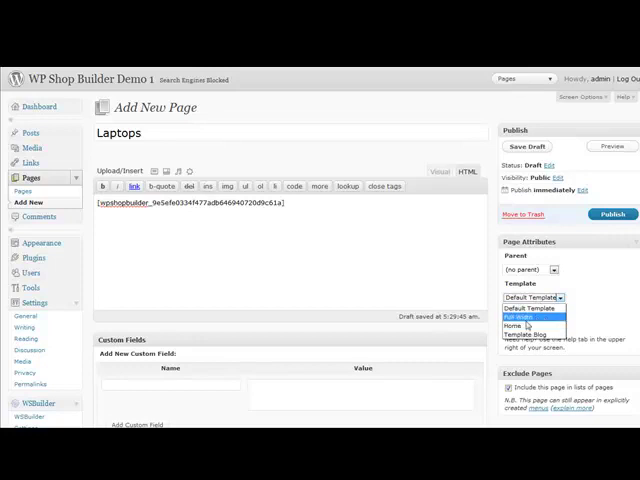
click(530, 314)
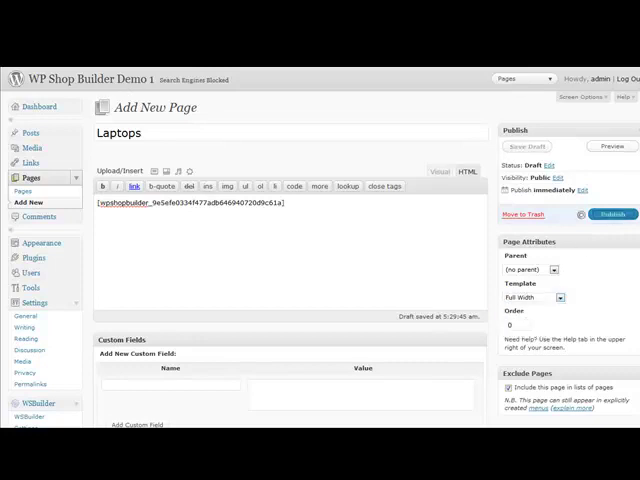
click(613, 186)
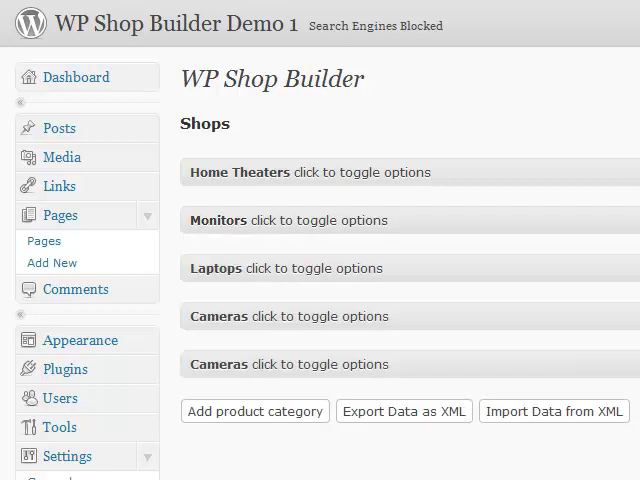
Publish the Monitors page and return to the WSBuilder shops list
click(50, 262)
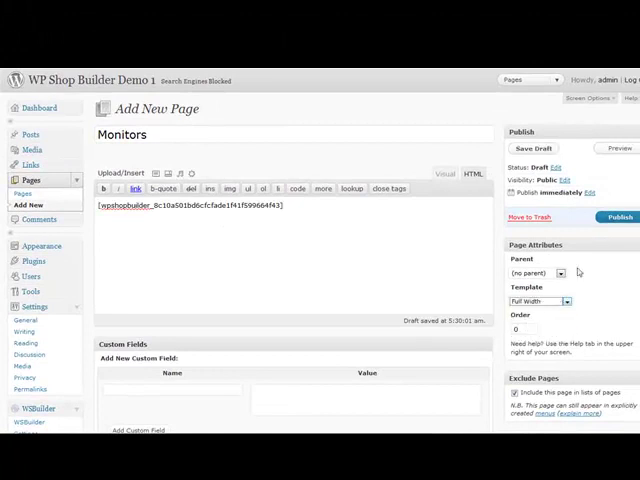
click(619, 217)
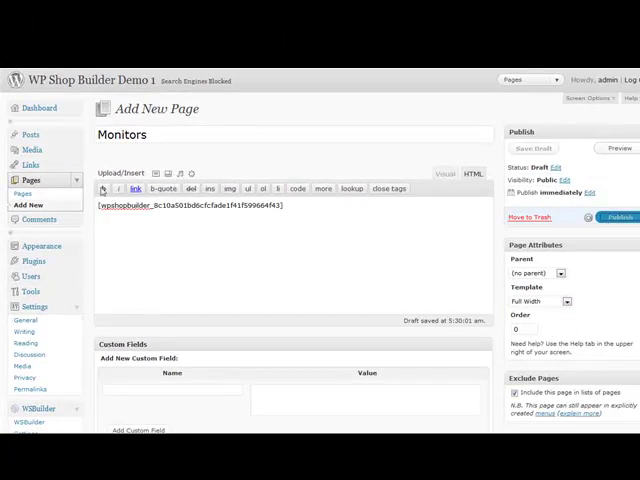
click(618, 189)
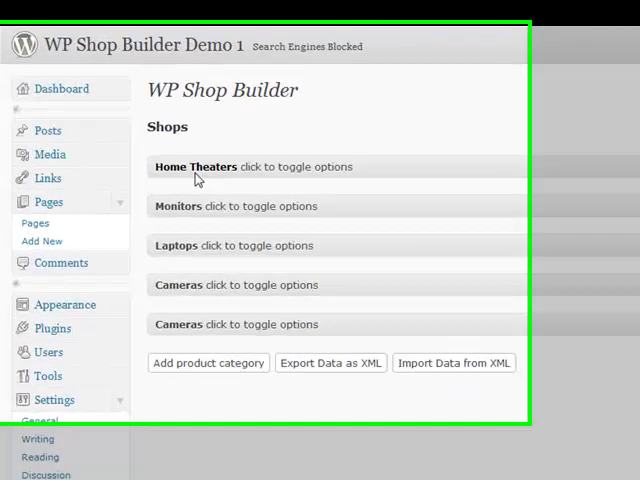
Copy the Home Theaters shortcode into a new 'Home Theaters' page using the Home template, and publish
click(195, 166)
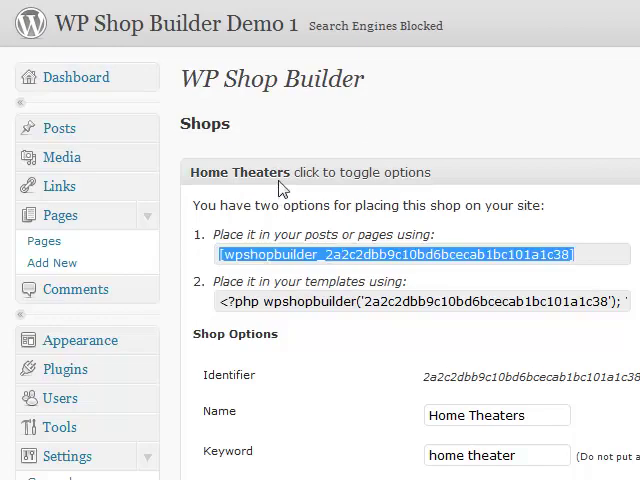
click(51, 262)
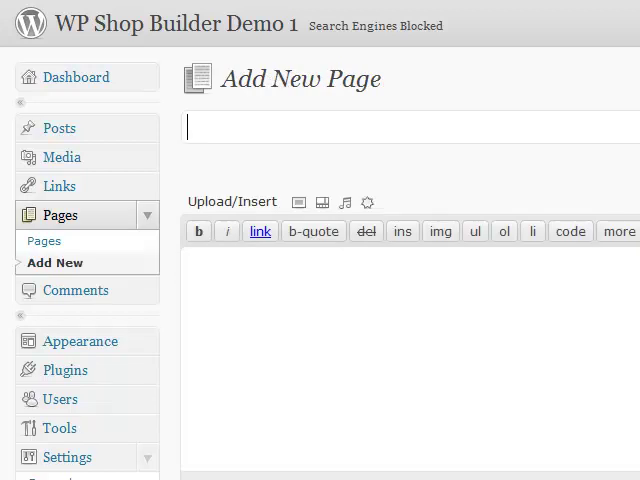
text(Home Theaters)
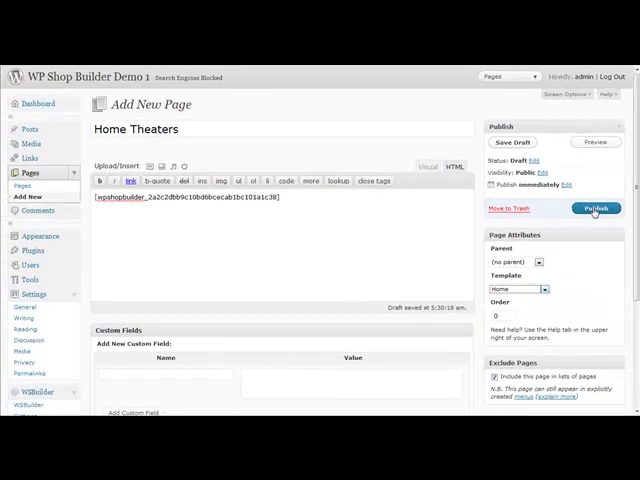
click(596, 208)
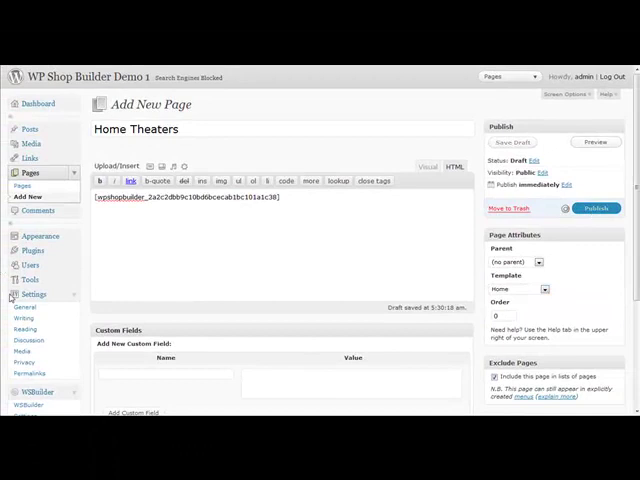
click(597, 208)
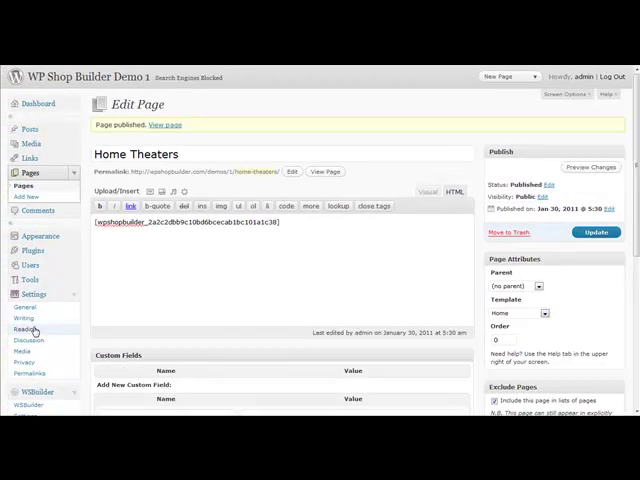
click(31, 328)
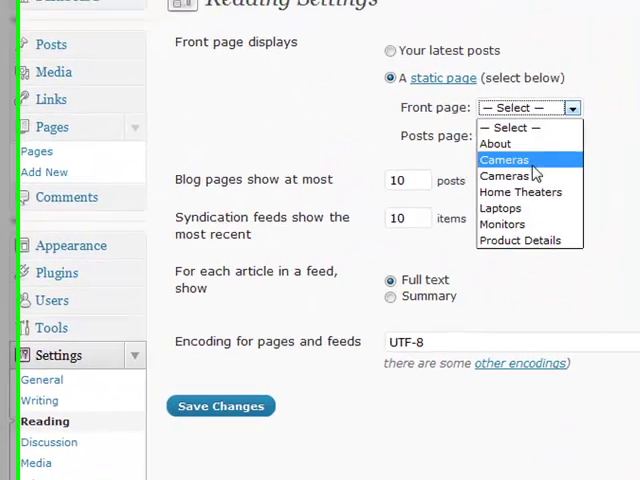
Choose Home Theaters as the static front page in Reading settings and save
click(520, 191)
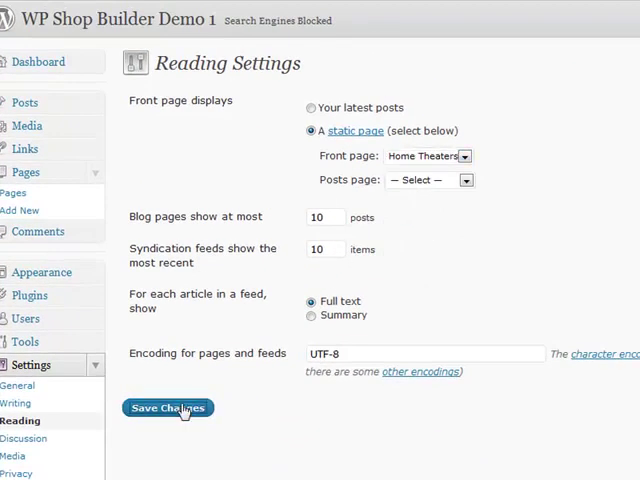
click(167, 407)
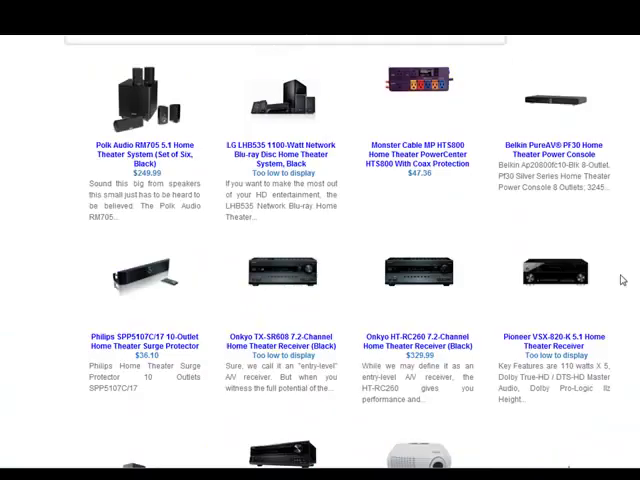
Scroll the product grid and the Polk Audio RM705 5.1 Home Theater System details page
scroll(up, 3)
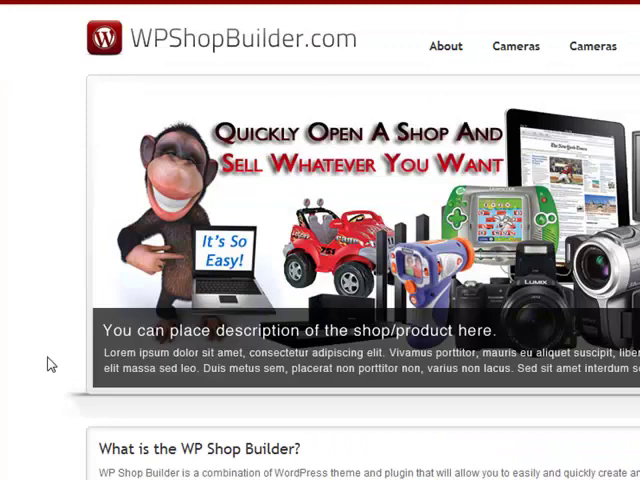
scroll(down, 3)
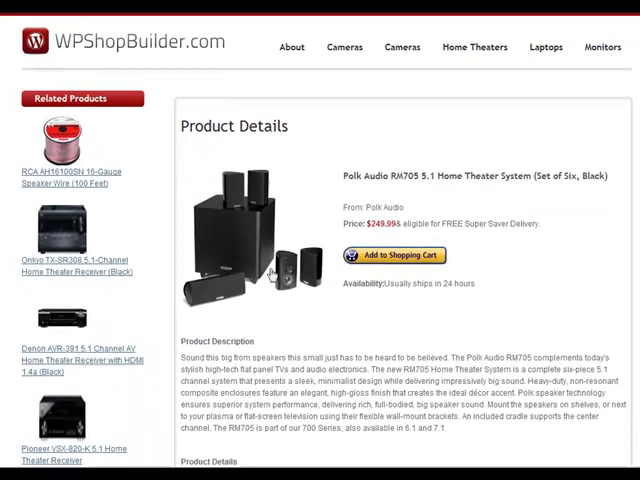
mouse_move(494, 187)
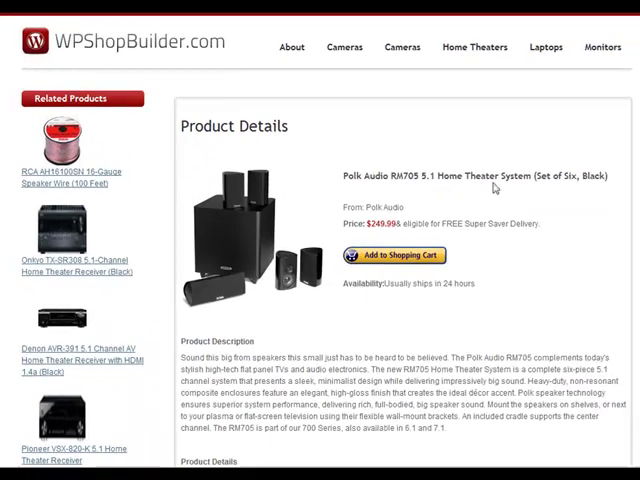
scroll(down, 3)
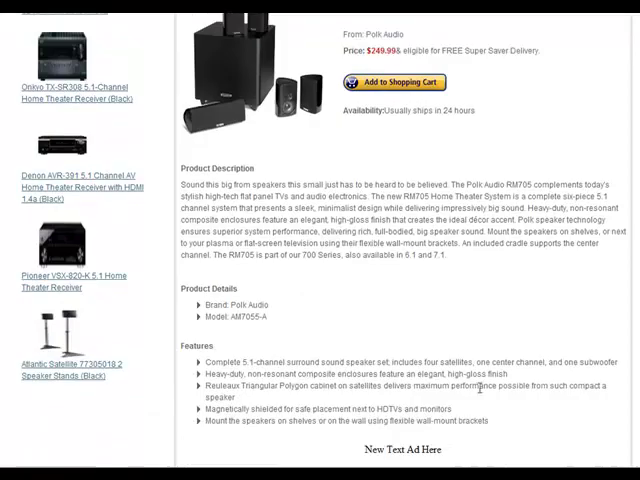
scroll(down, 3)
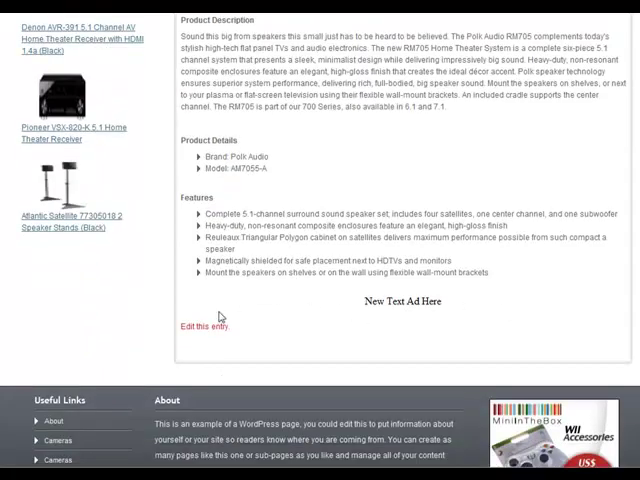
scroll(up, 3)
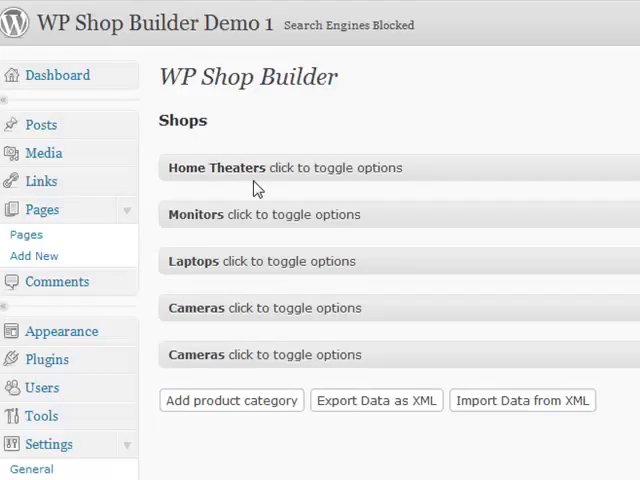
Create a post for the Onkyo HT-RC260 from the Home Theaters shop and dismiss the confirmation
click(215, 167)
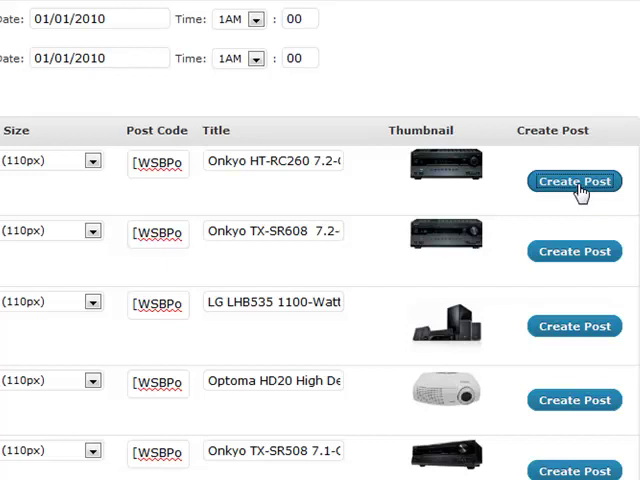
click(574, 181)
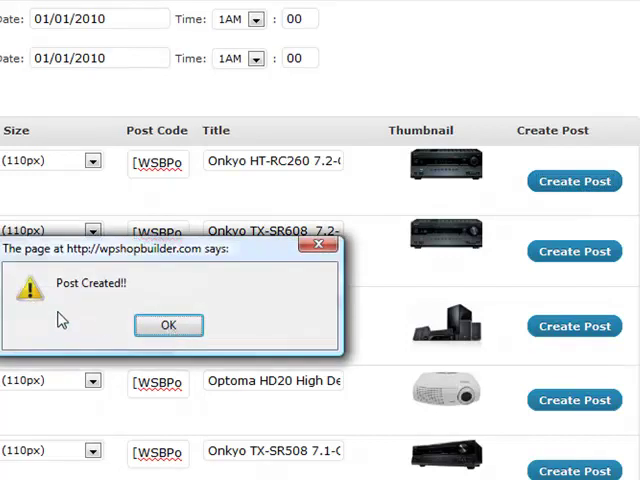
click(168, 325)
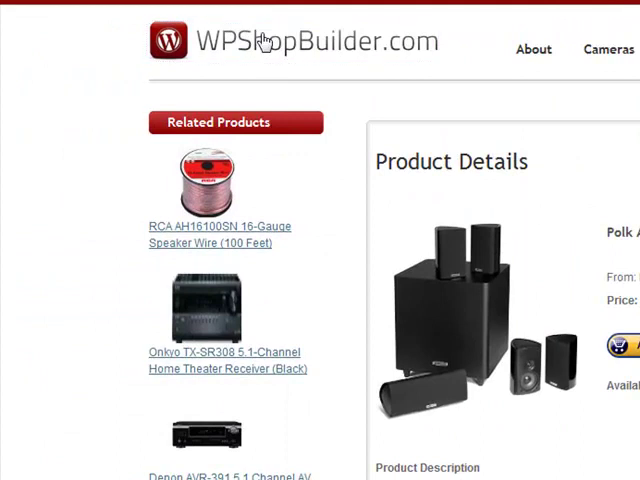
Scroll the storefront down to the Onkyo HT-RC260 post under New Products
scroll(down, 3)
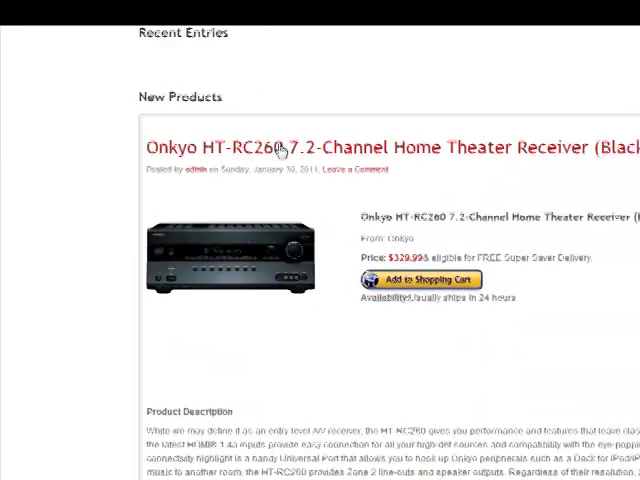
scroll(down, 3)
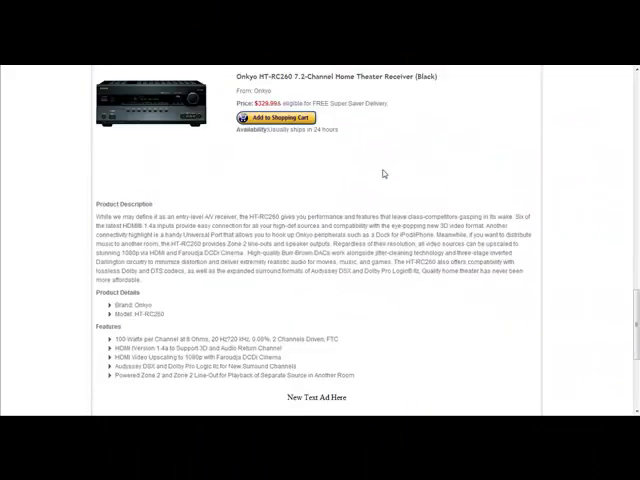
scroll(down, 3)
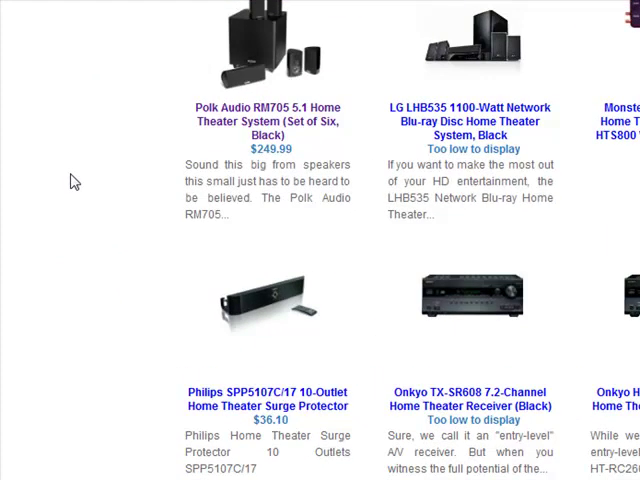
scroll(down, 3)
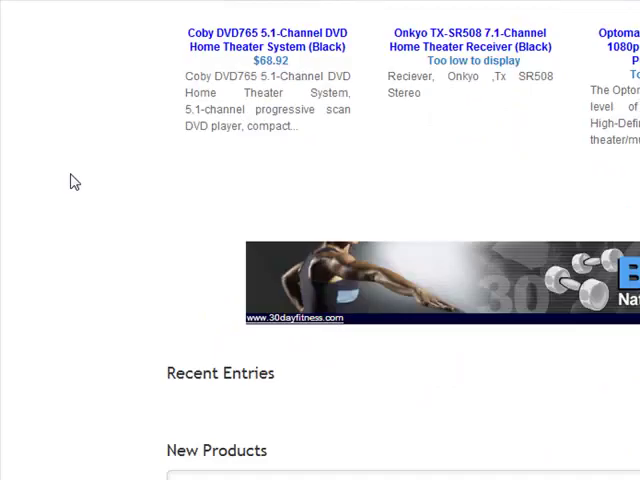
scroll(down, 3)
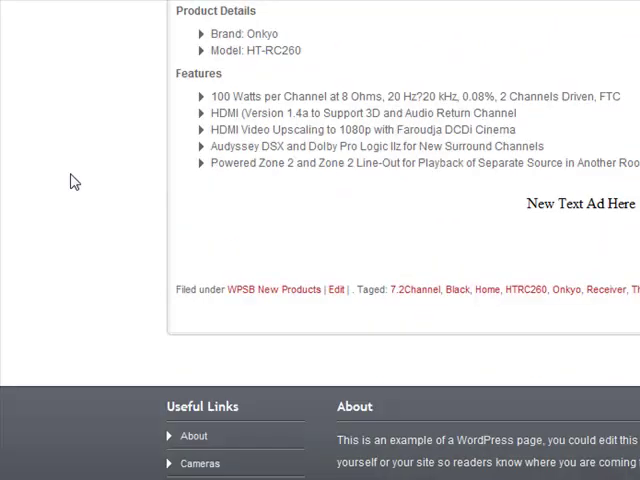
scroll(up, 3)
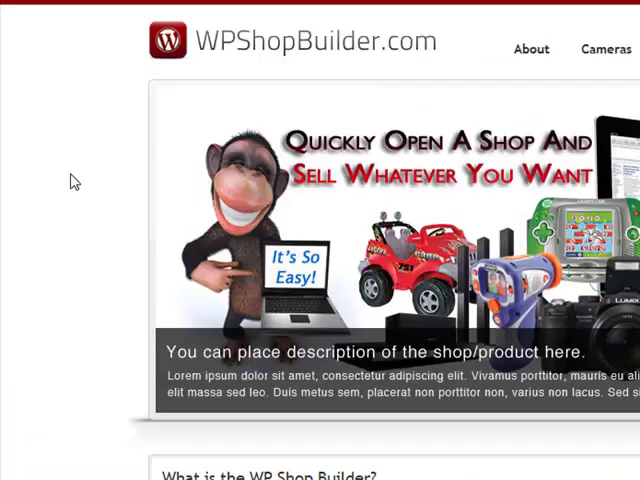
mouse_move(143, 133)
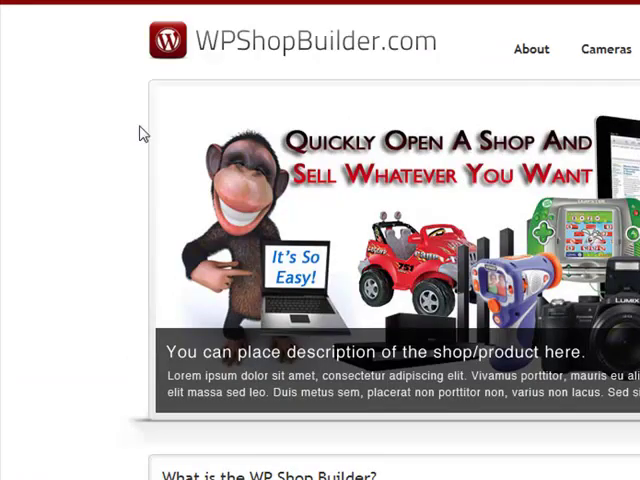